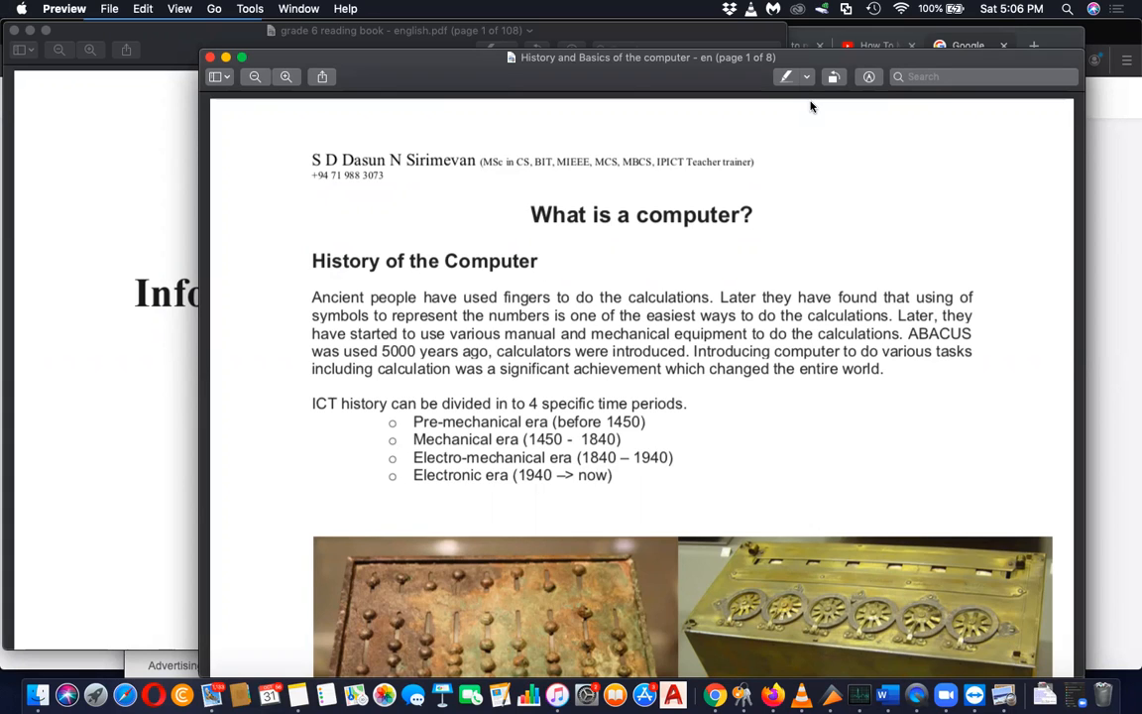
pyautogui.moveTo(264, 94)
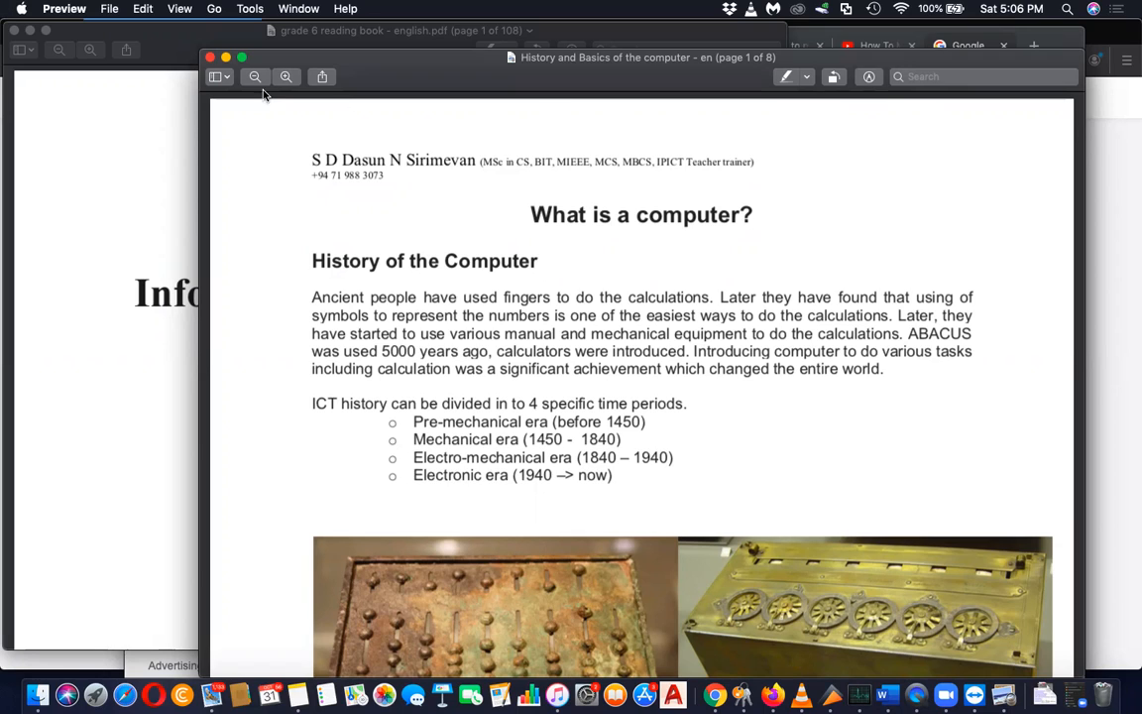
pyautogui.moveTo(243, 40)
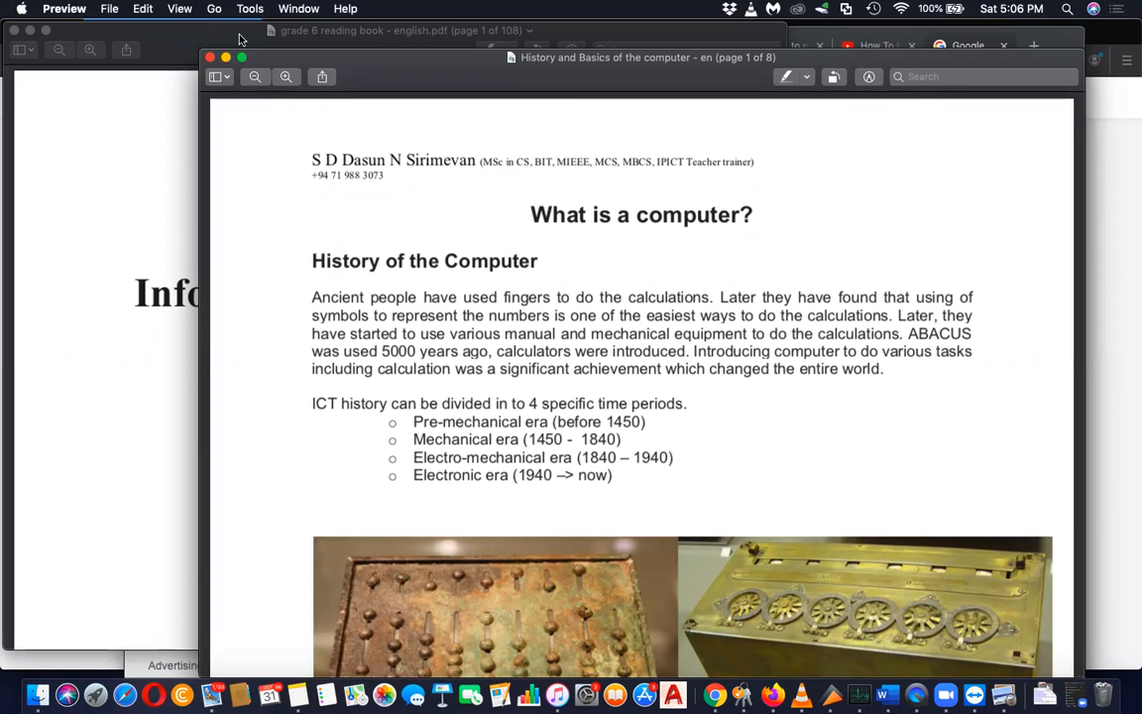
# Bring the 'grade 6 reading book - english.pdf' window in front of the computer history PDF
pyautogui.click(402, 30)
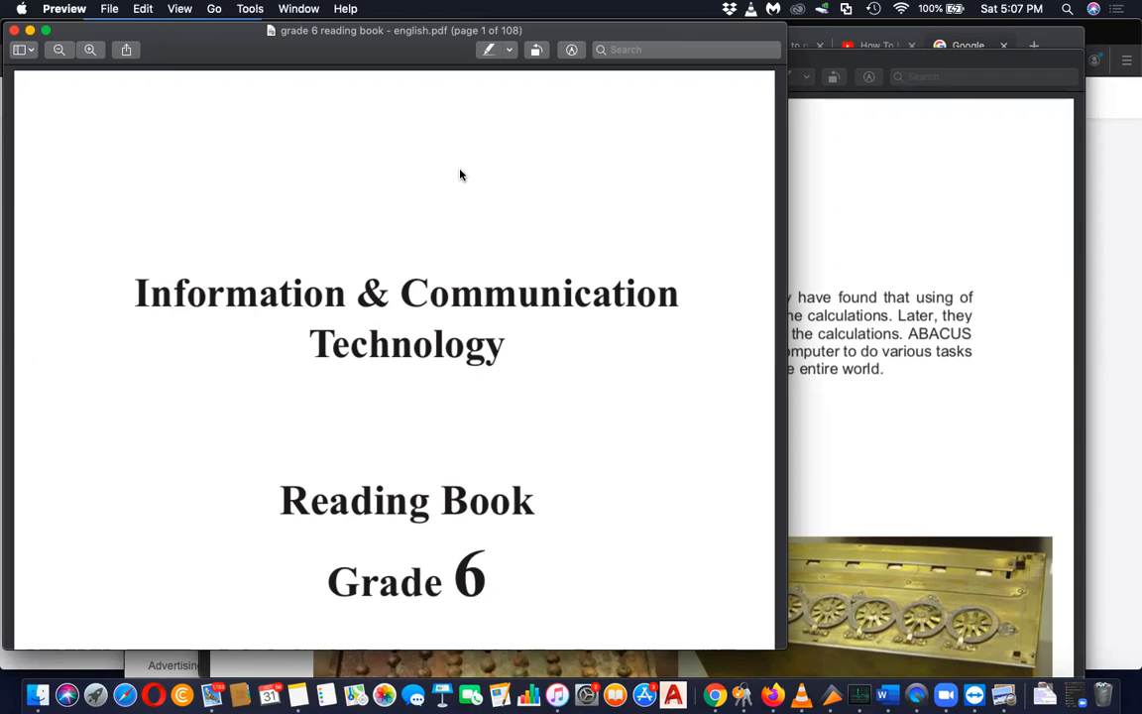
# Scroll down from the cover to page 9, the Index listing six chapters
pyautogui.scroll(-3)
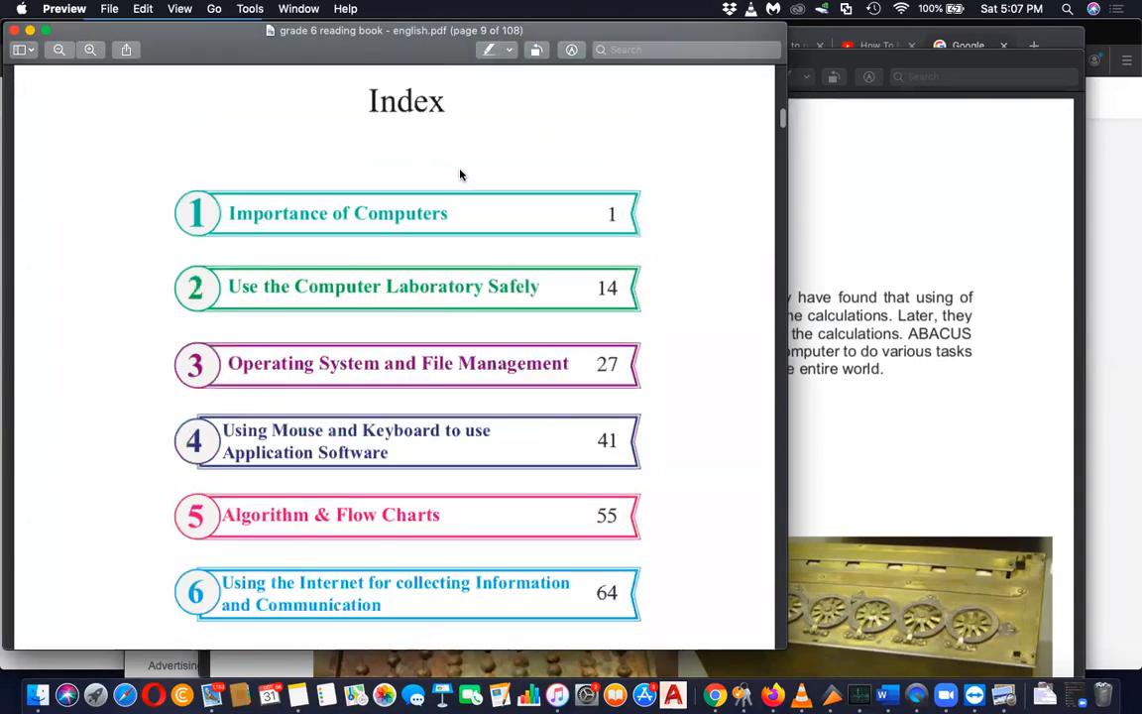
pyautogui.scroll(-3)
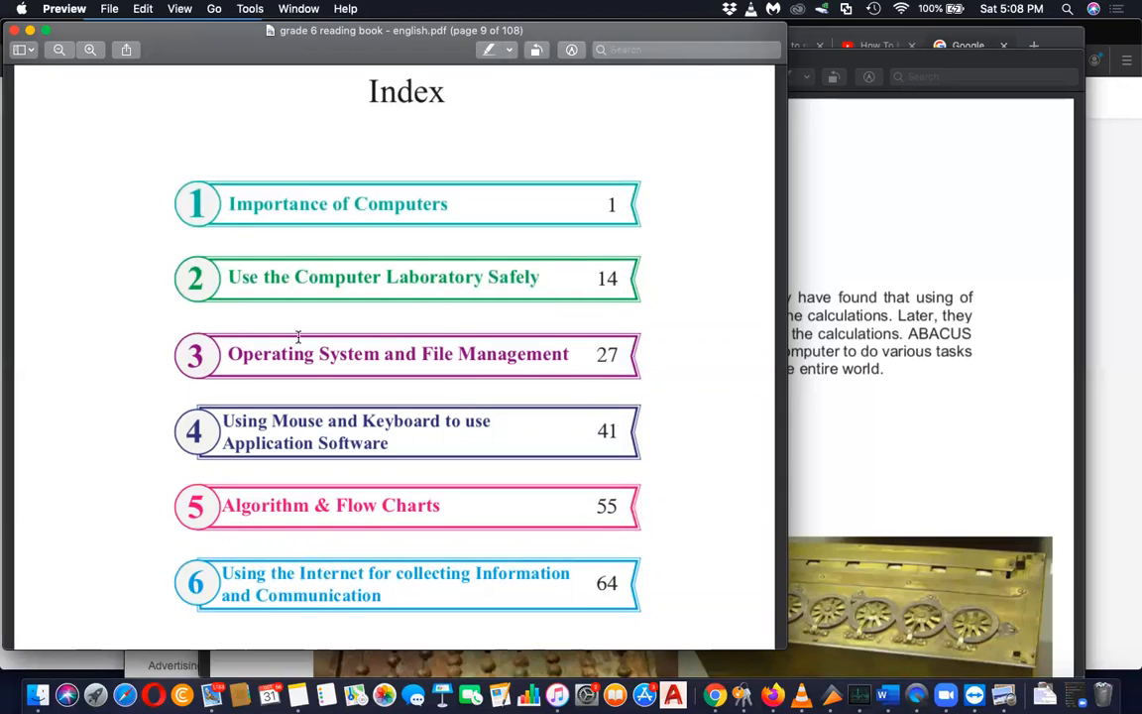
pyautogui.moveTo(464, 334)
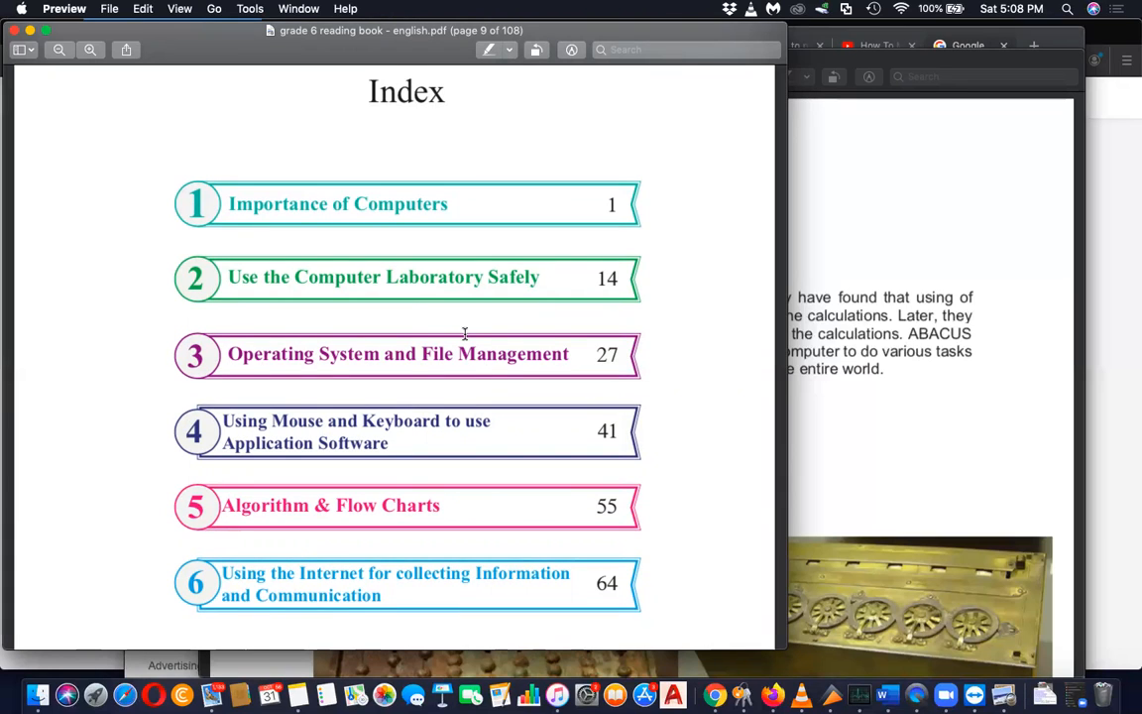
pyautogui.moveTo(371, 422)
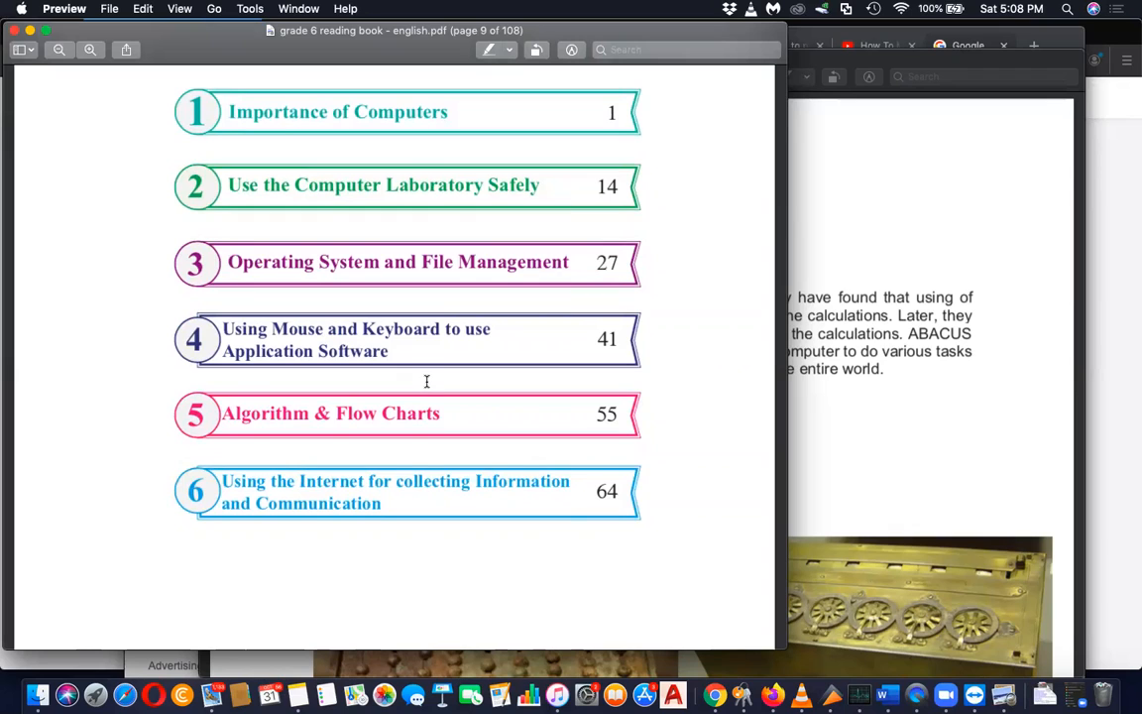
# Scroll past the Index to page 10's editorial board feedback request
pyautogui.scroll(-3)
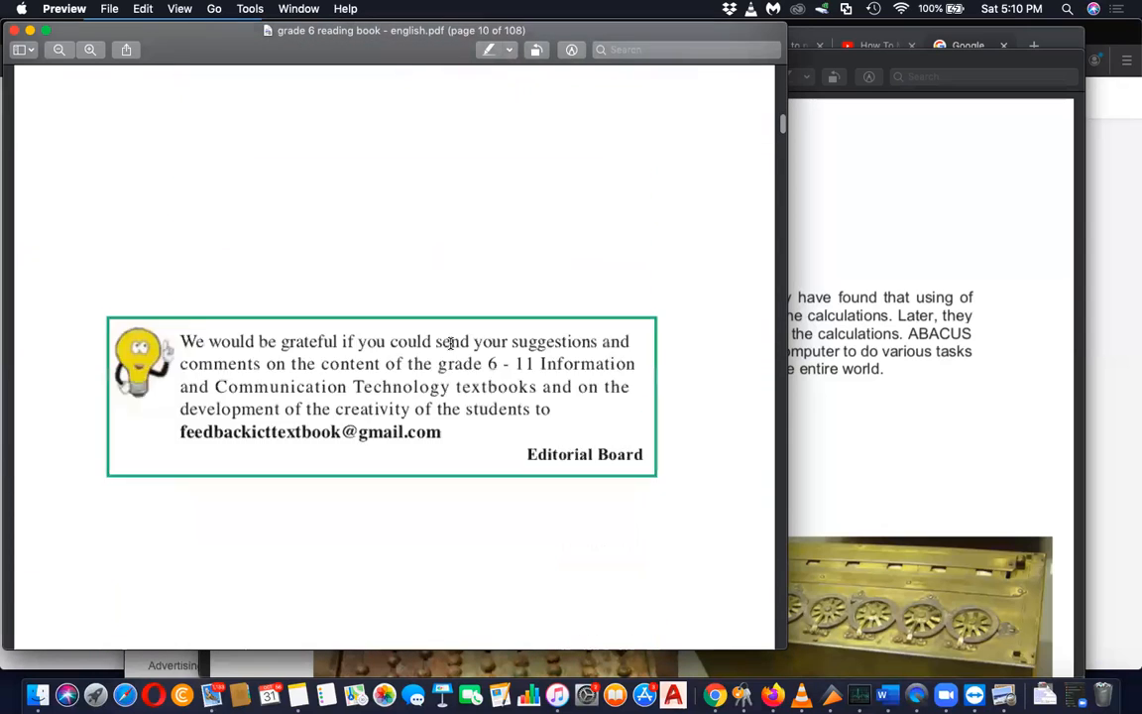
# Scroll to page 11 showing 1.1.1 Functions of a Computer and Figure 1.1
pyautogui.scroll(-3)
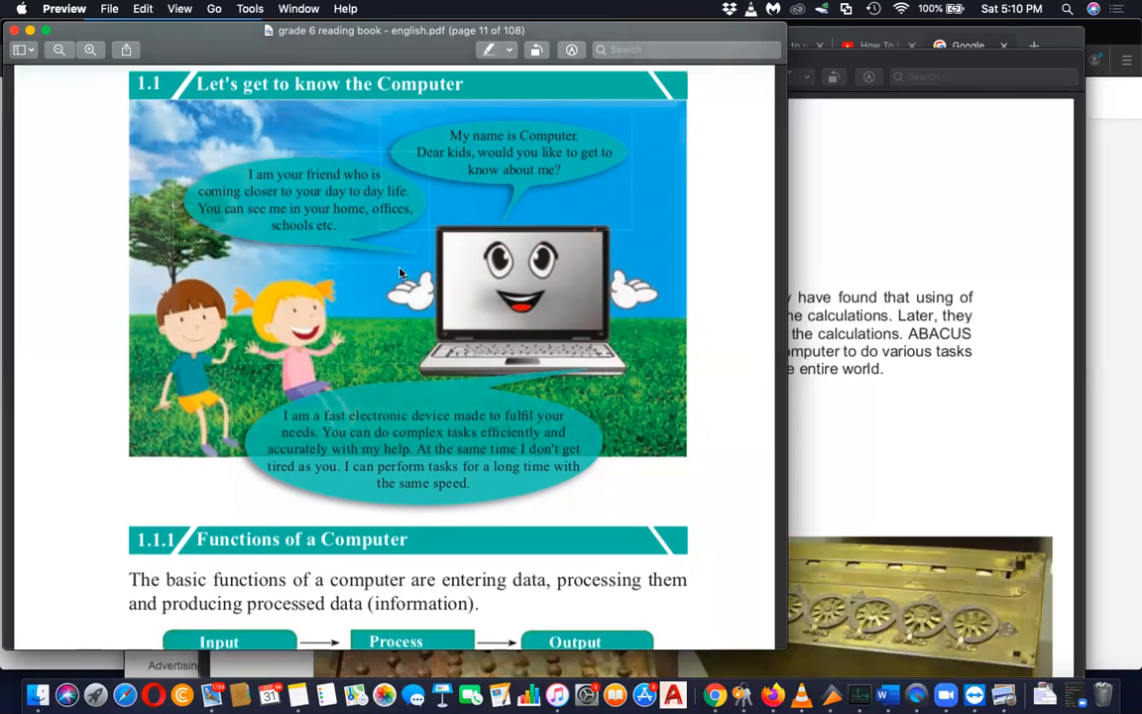
pyautogui.moveTo(364, 198)
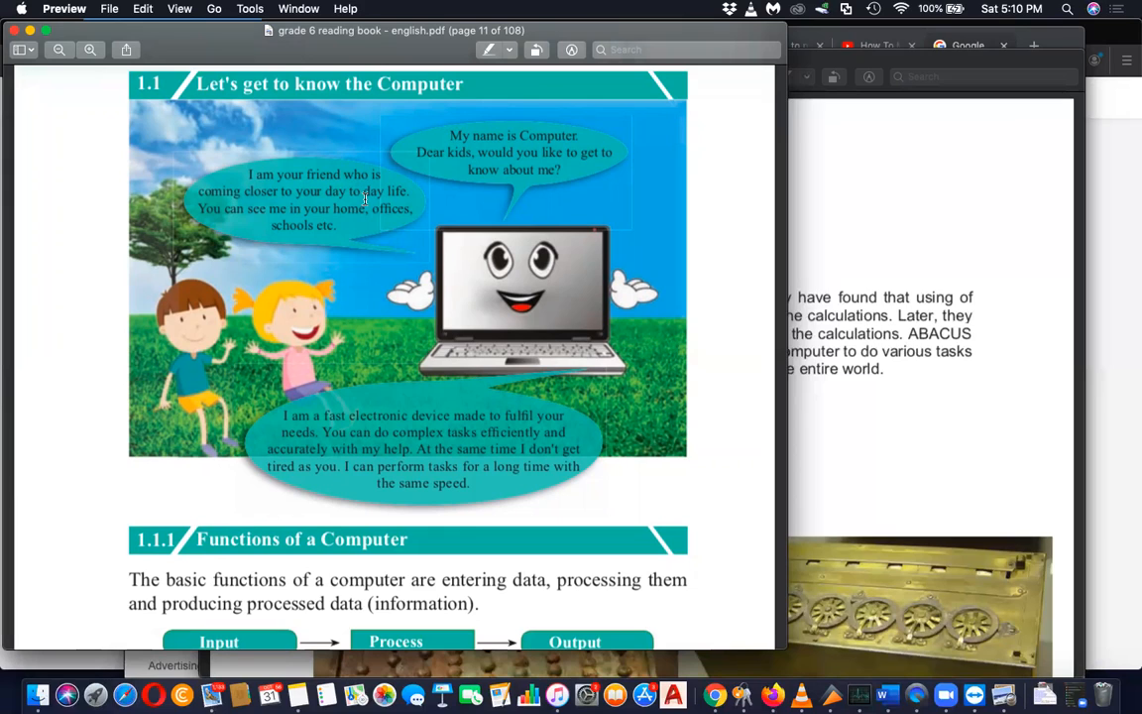
pyautogui.moveTo(352, 250)
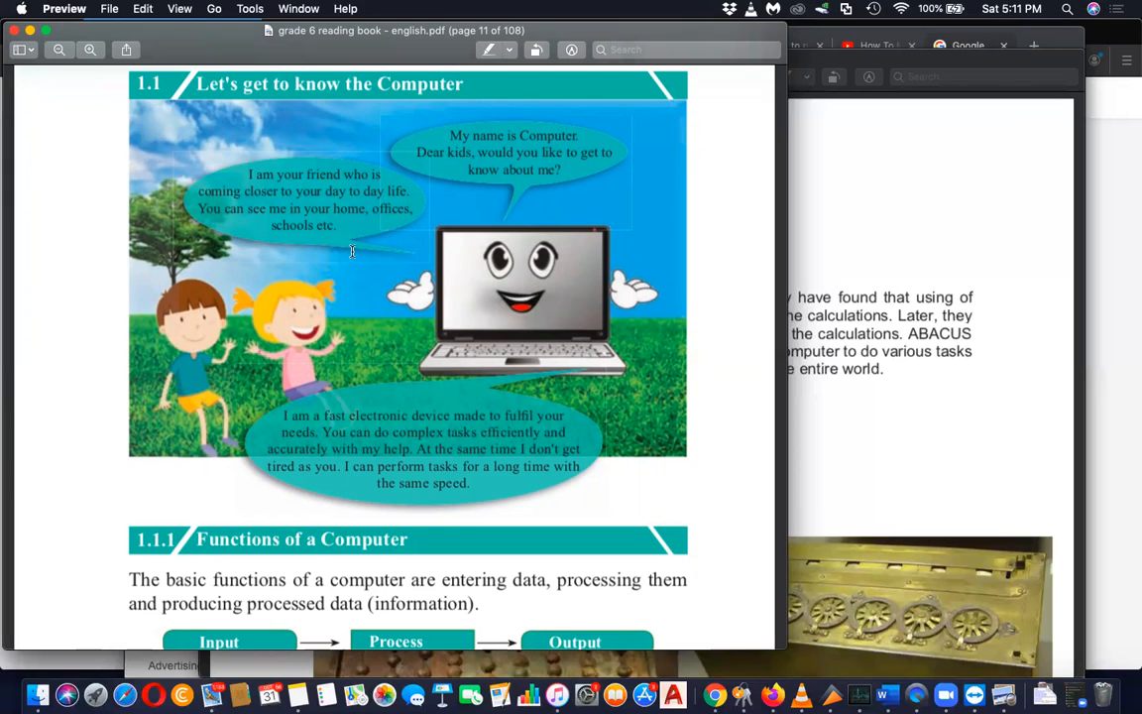
pyautogui.moveTo(406, 259)
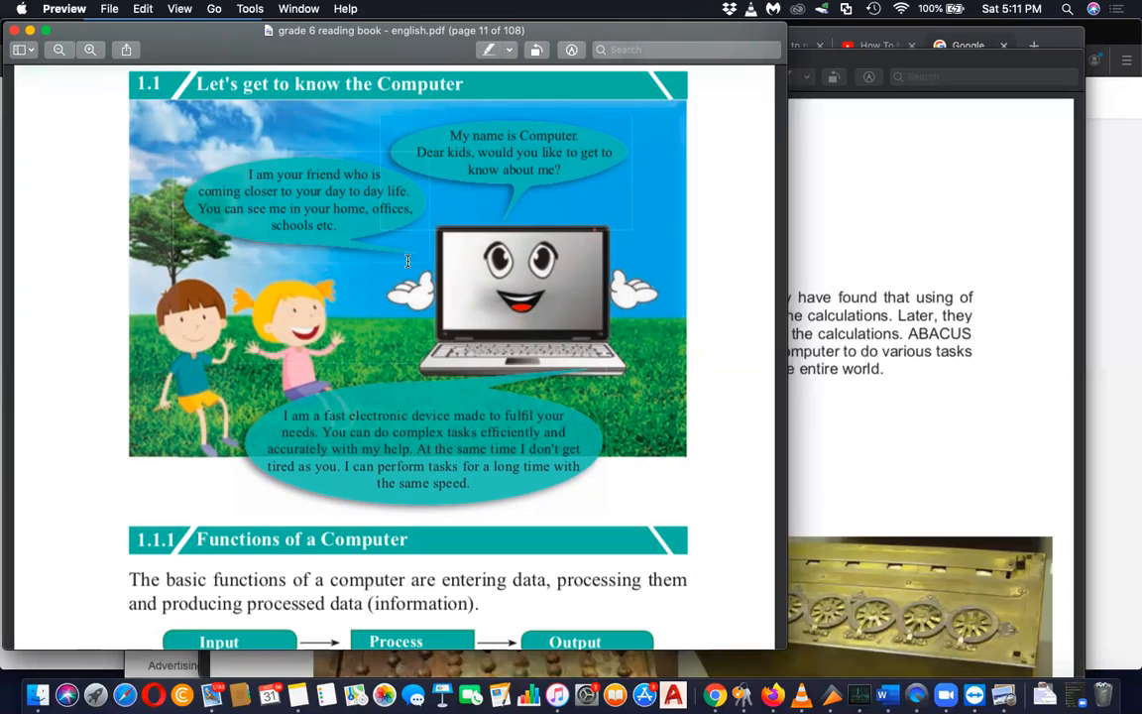
pyautogui.moveTo(503, 302)
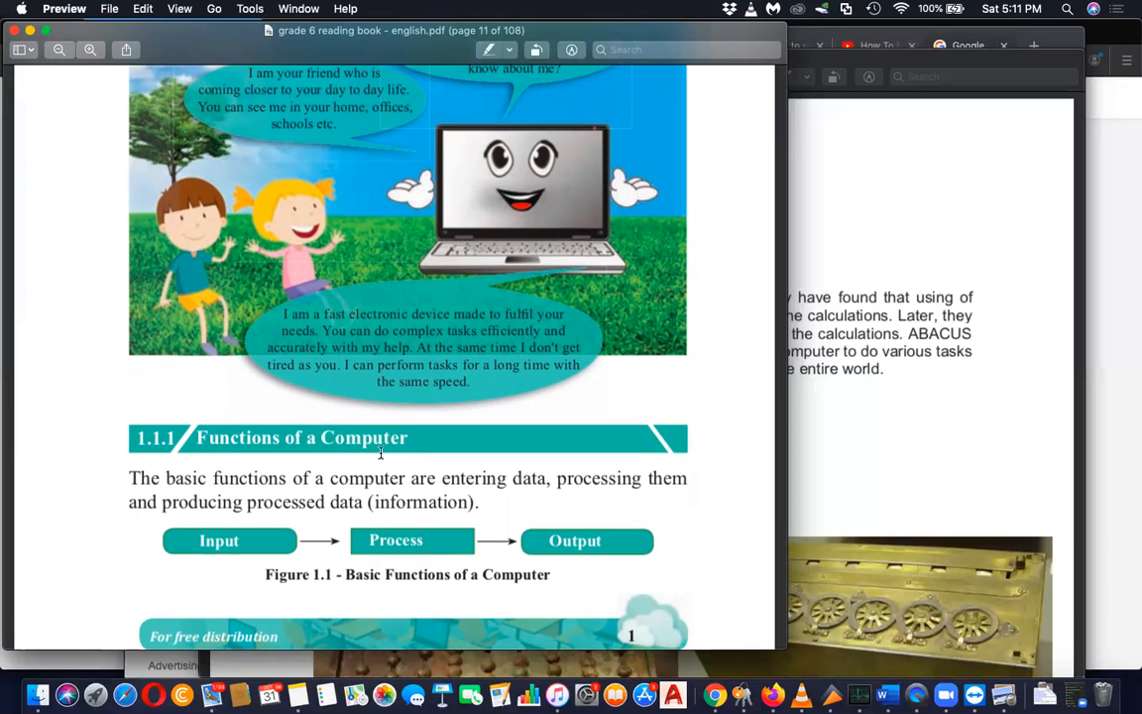
pyautogui.scroll(-3)
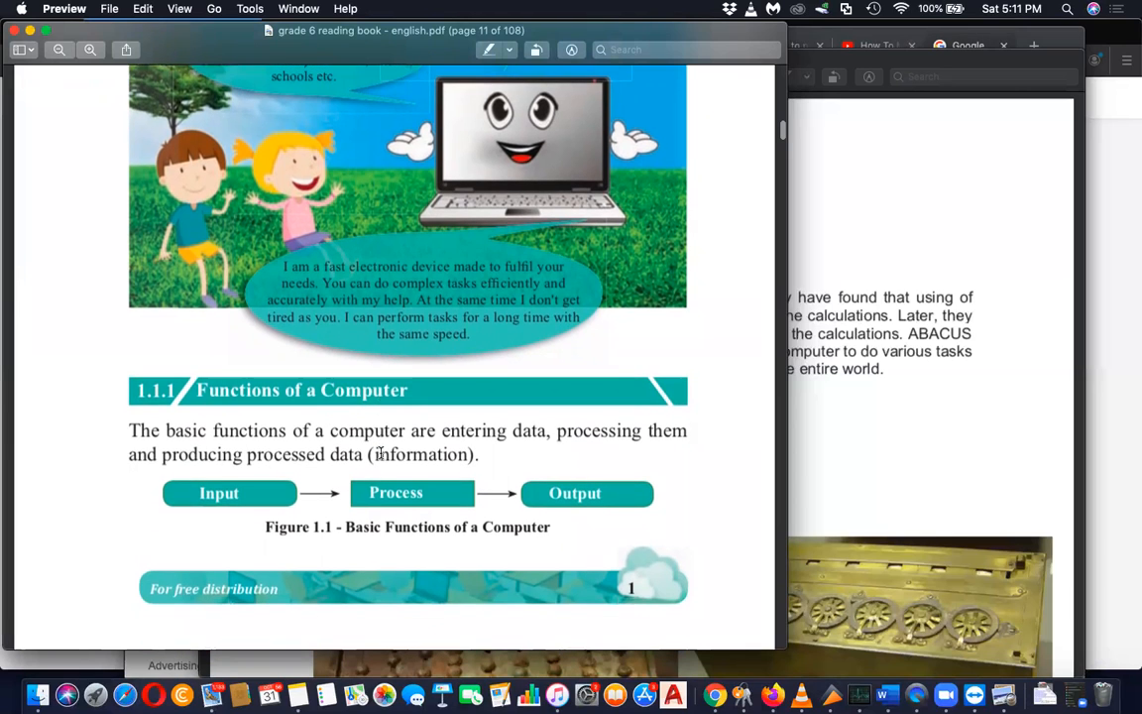